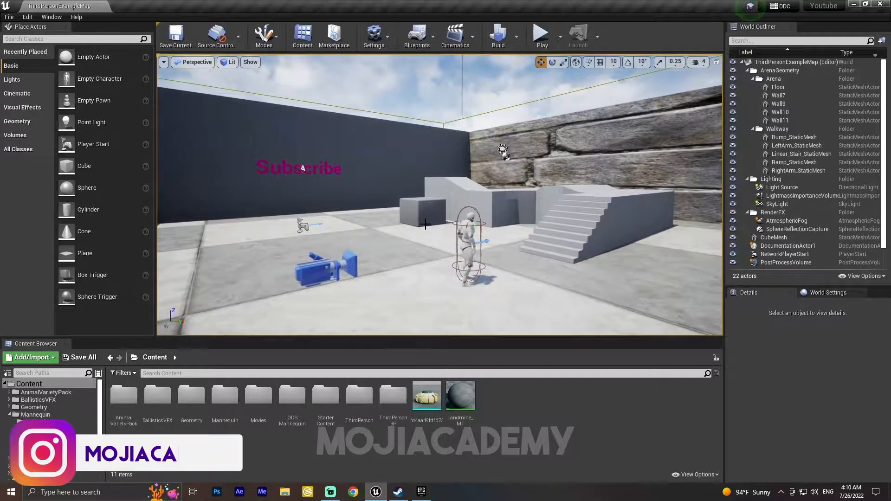
Step: Open the Plugins browser and filter for 'water' to confirm the Water plugin is enabled
click(17, 415)
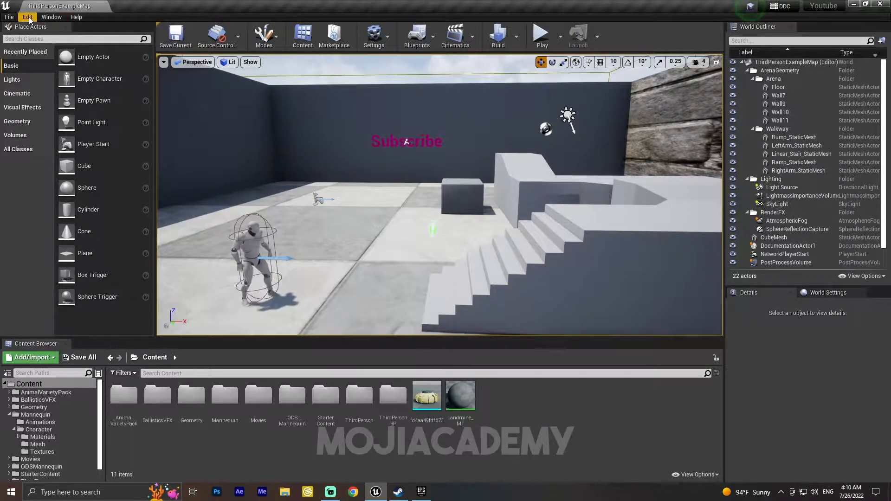
click(27, 17)
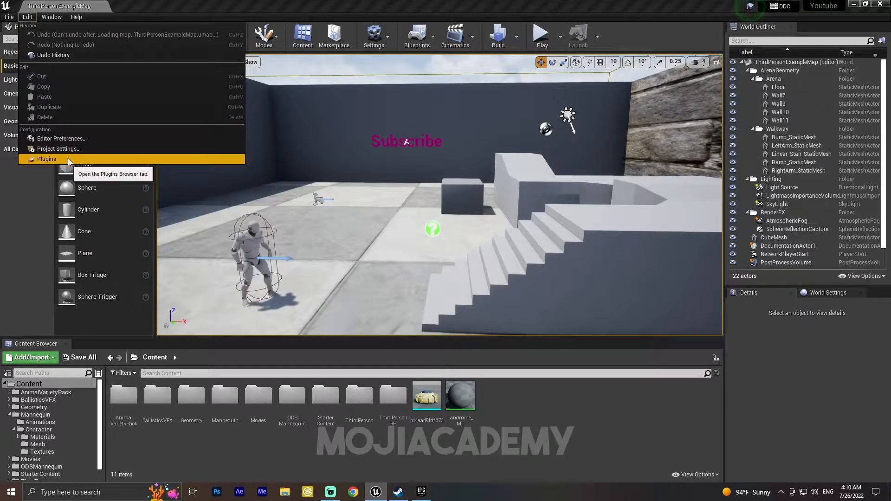
click(46, 158)
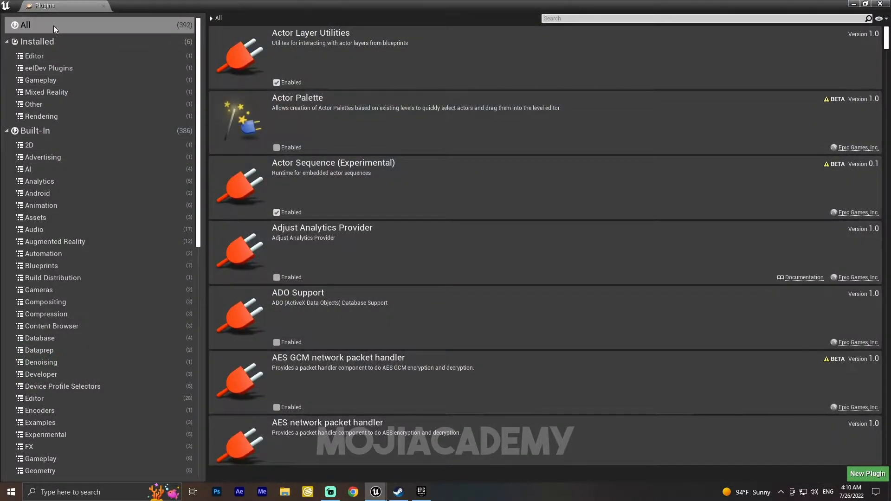
text(water)
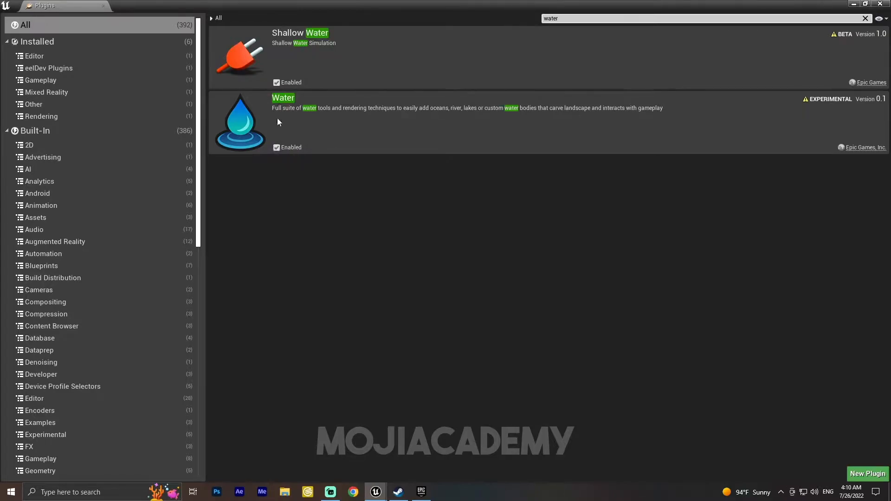
mouse_move(679, 355)
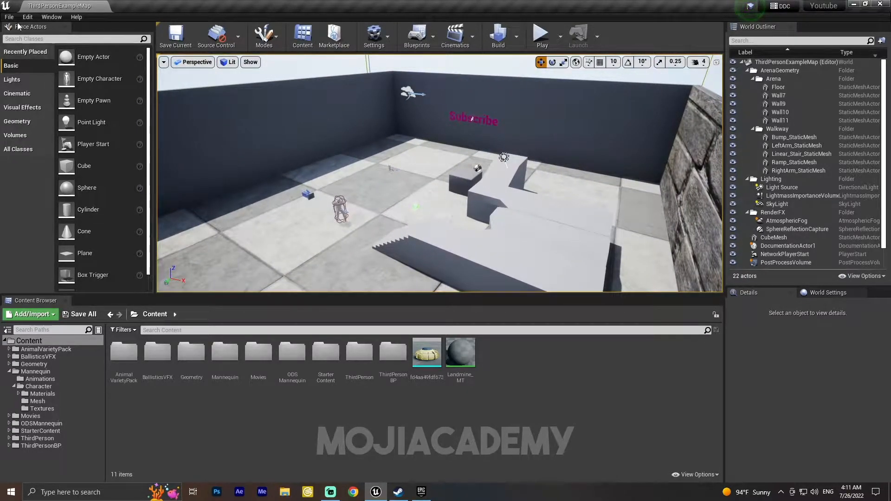
Step: Start a new default level and switch the editor into Landscape mode
click(10, 16)
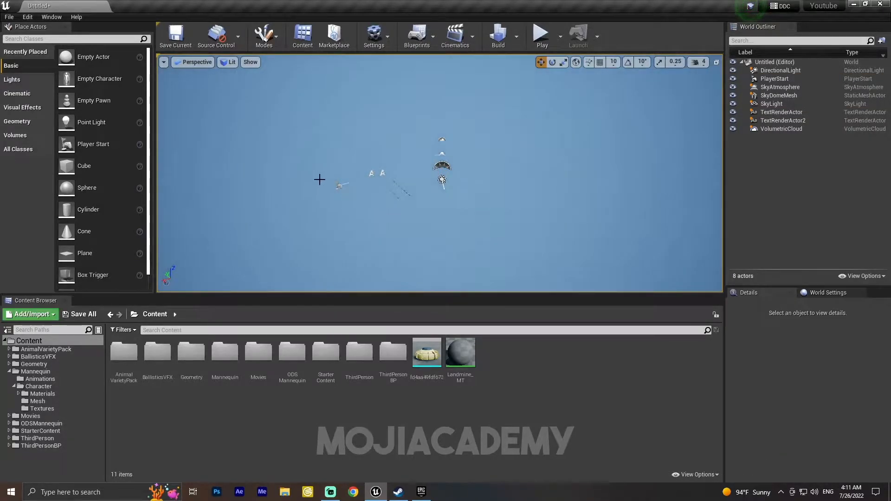
click(264, 36)
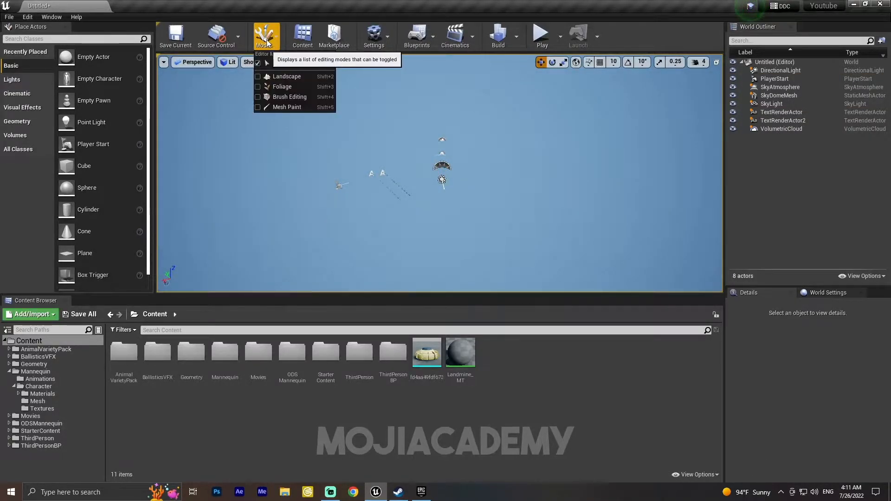
click(286, 76)
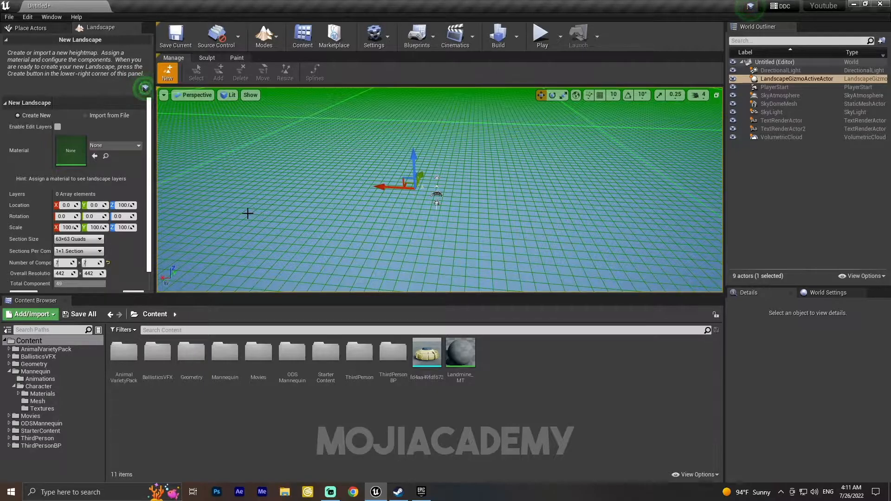
mouse_move(58, 127)
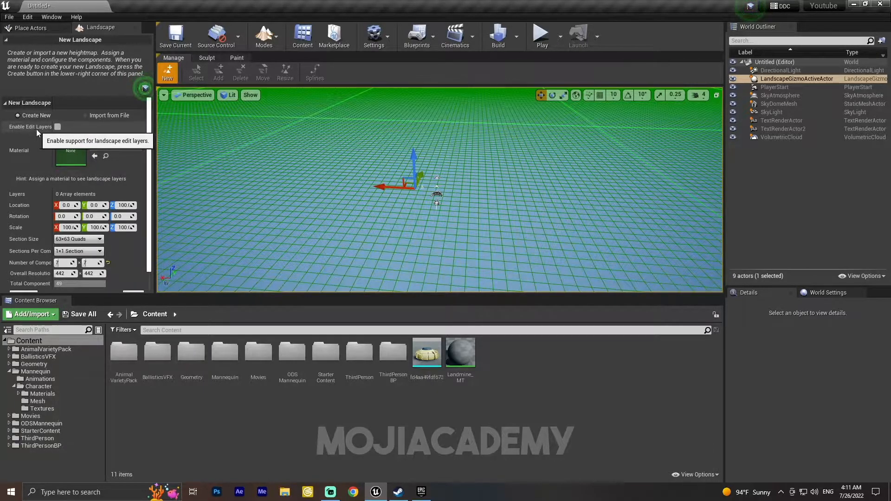
Step: Turn on Enable Edit Layers for the new landscape
click(58, 127)
text(water)
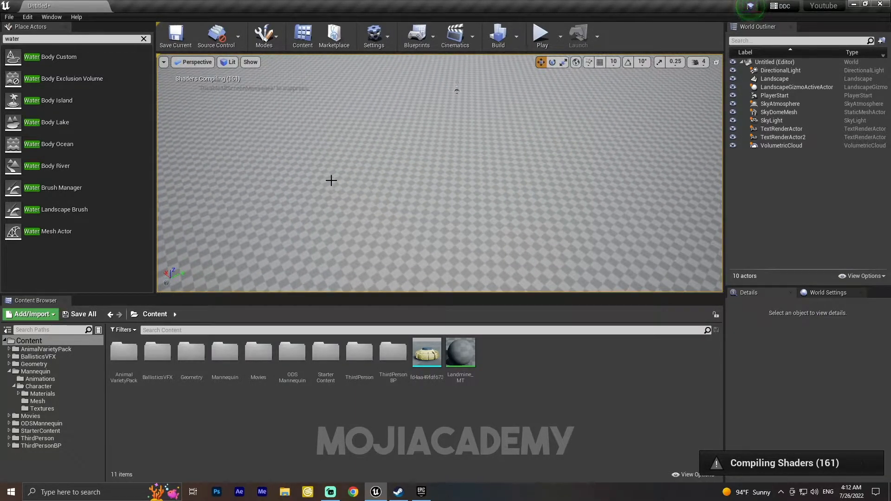
Step: Lower the view over the landscape and drop a Water Body Ocean into the level
drag(331, 180, 450, 172)
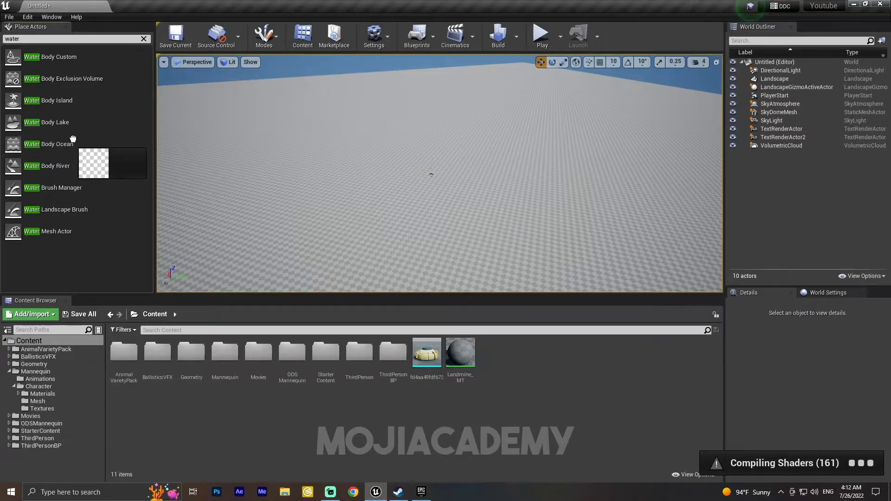
drag(49, 144, 446, 164)
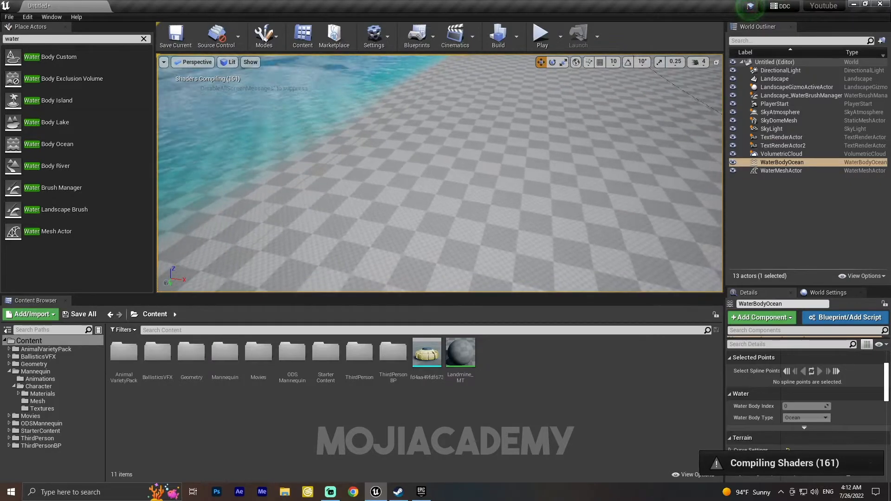
Step: Select the Landscape, then WaterBodyOcean in the World Outliner to reveal its shoreline spline points
click(540, 32)
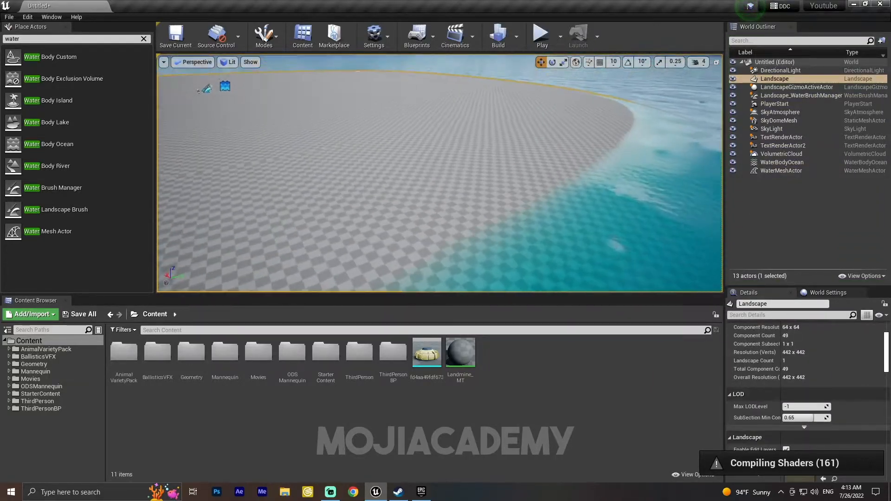
click(697, 61)
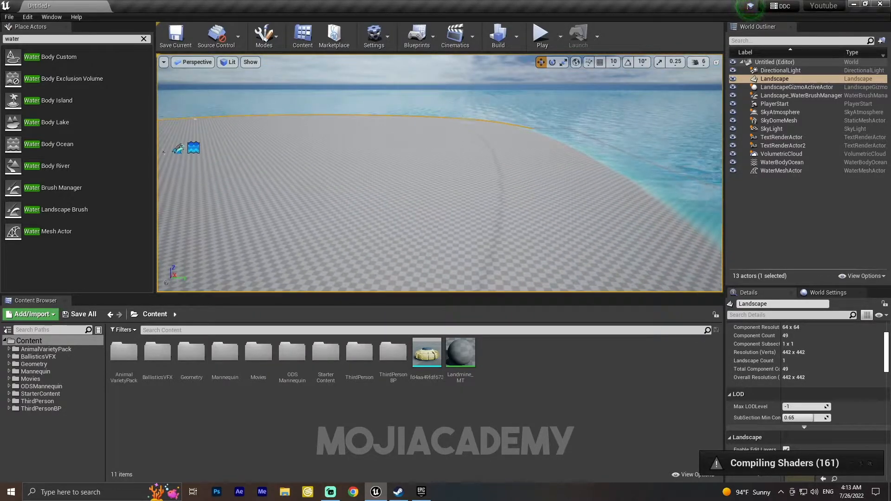
click(782, 162)
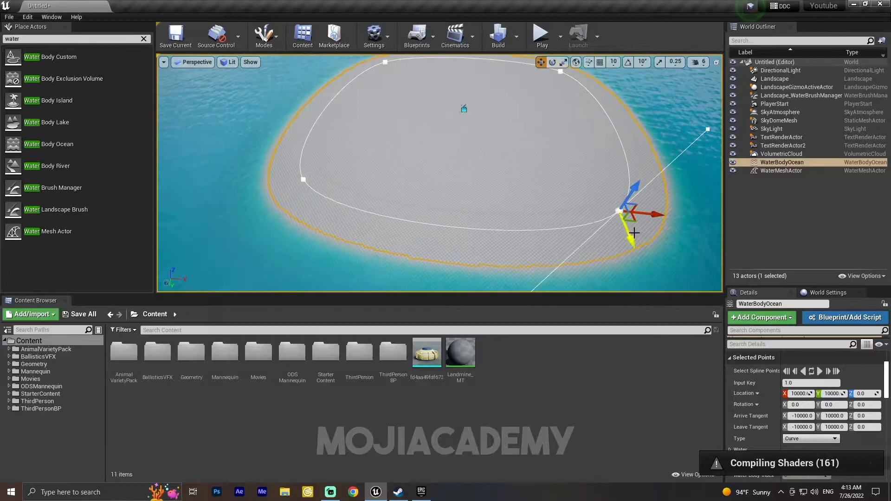
Step: Pull one shoreline spline point inward, then delete the WaterBodyOcean
drag(630, 213, 600, 145)
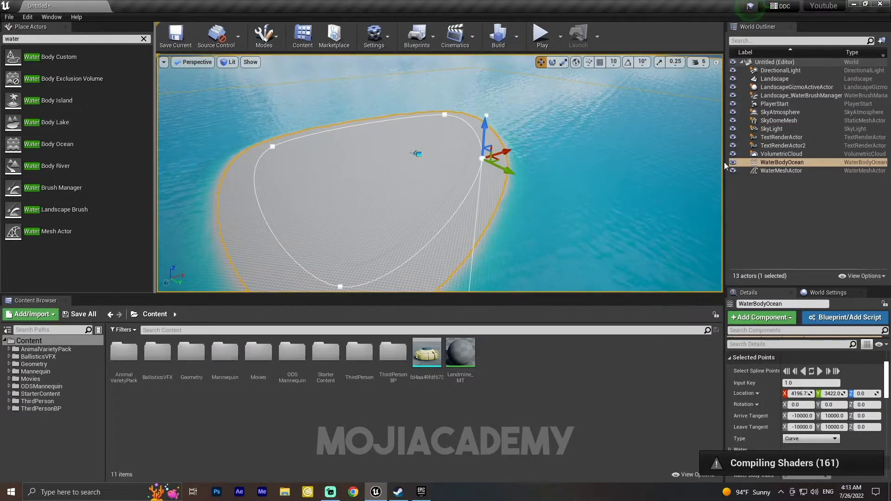
key(Delete)
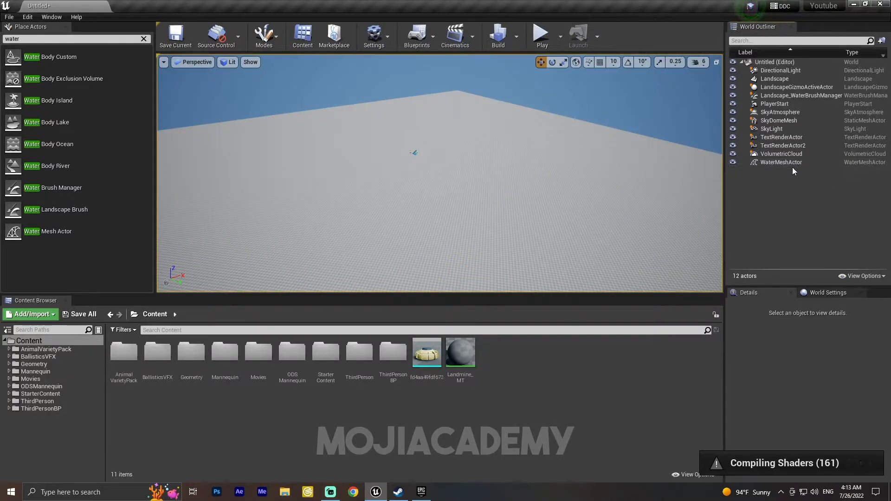
click(781, 162)
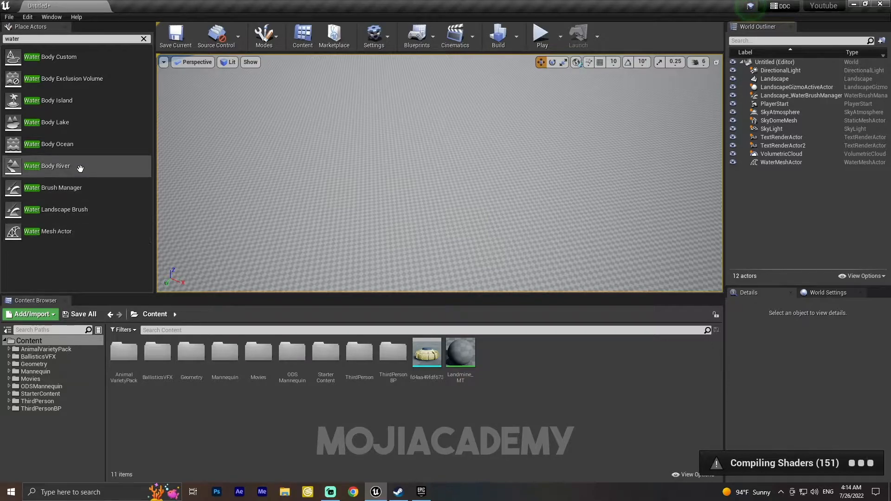
mouse_move(48, 101)
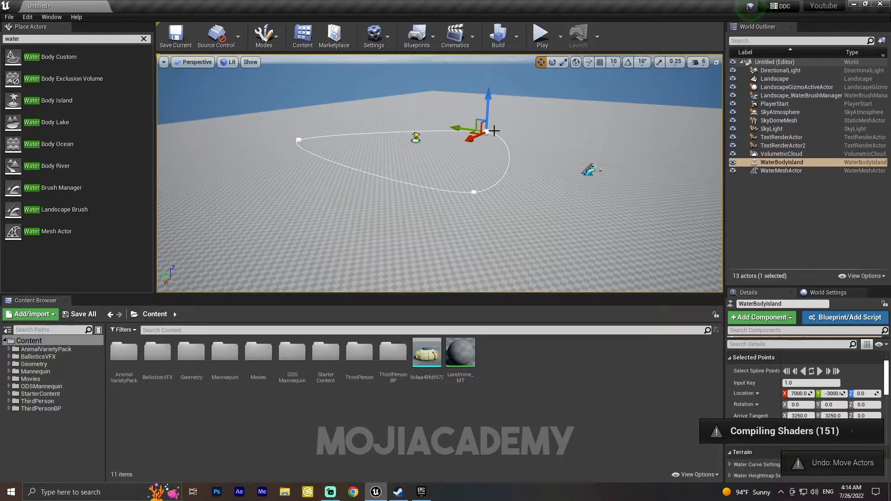
mouse_move(570, 183)
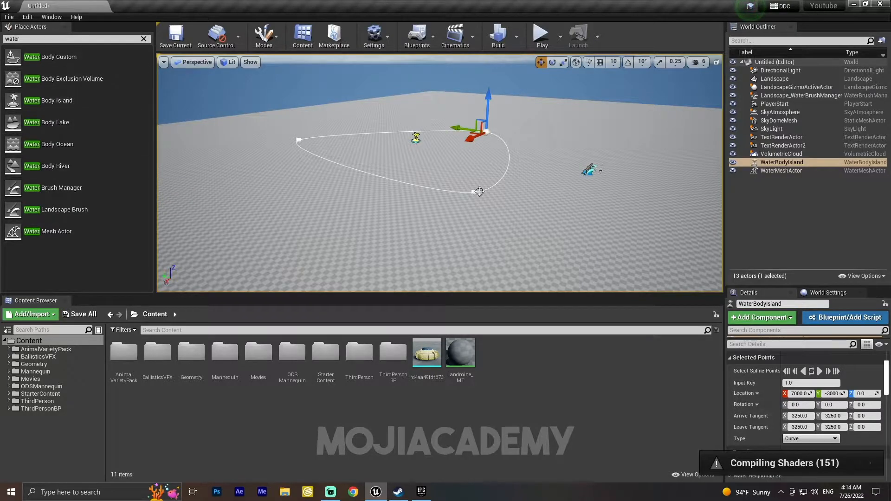
key(Delete)
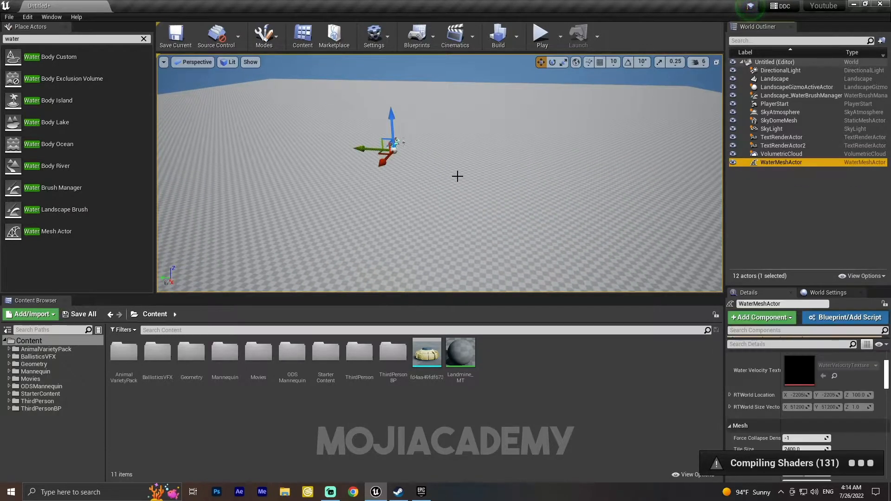
mouse_move(45, 122)
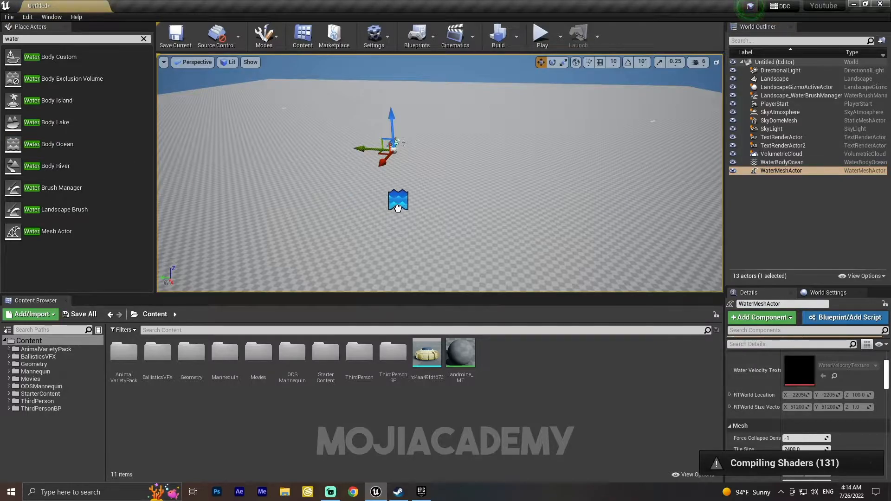
Step: Select the restored WaterBodyOcean and scroll its Details panel to the Water section
click(782, 161)
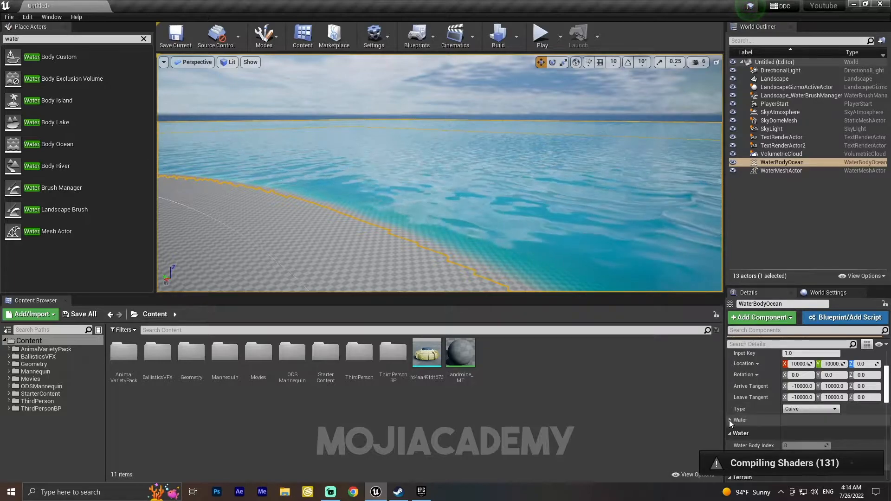
scroll(down, 3)
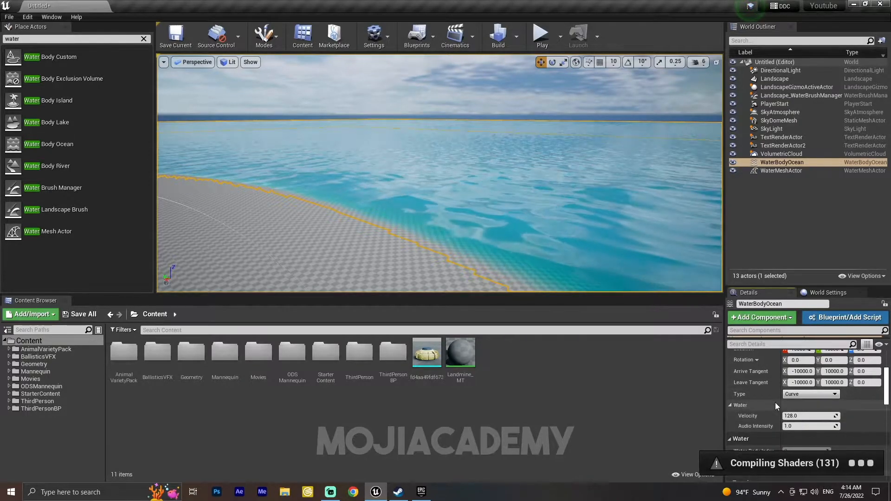
drag(807, 416, 824, 416)
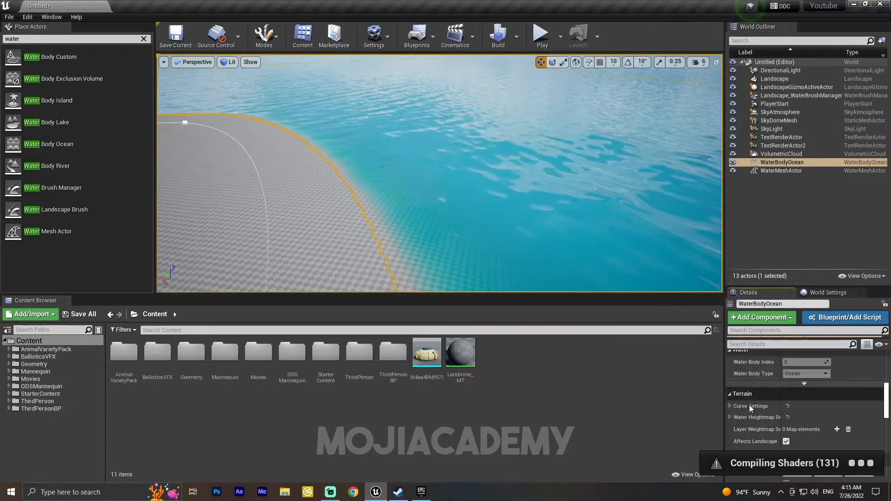
Step: Expand the ocean's Curve and Water Heightmap settings, reselect WaterBodyOcean, and expand Effects
click(731, 405)
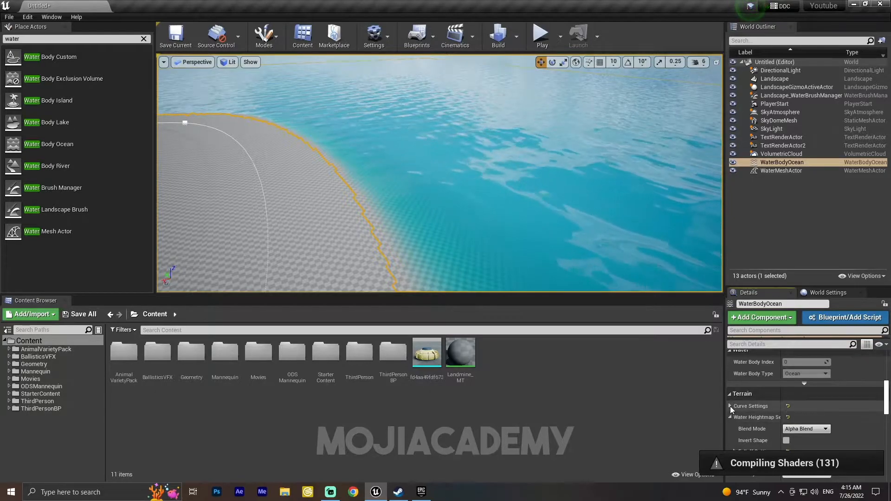
click(730, 405)
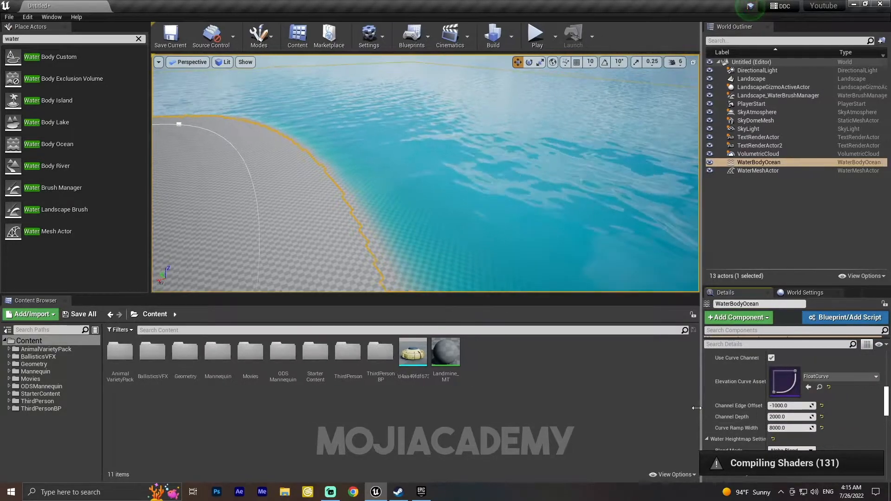
click(737, 170)
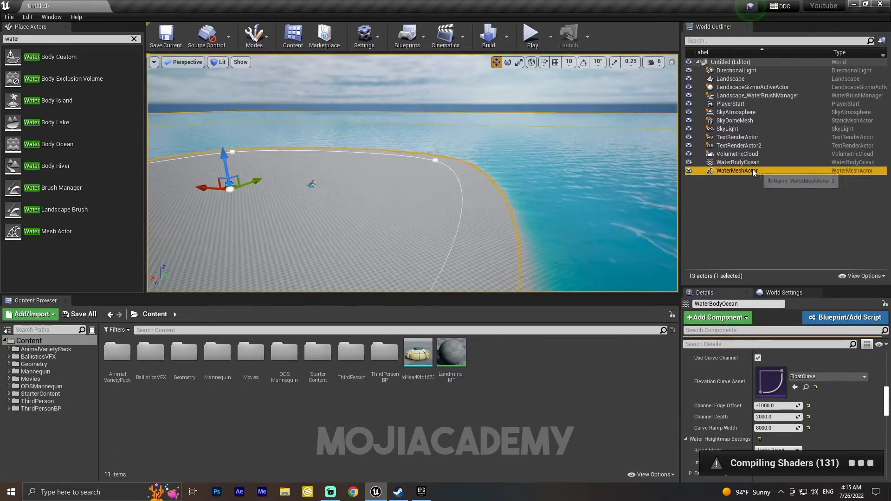
click(737, 171)
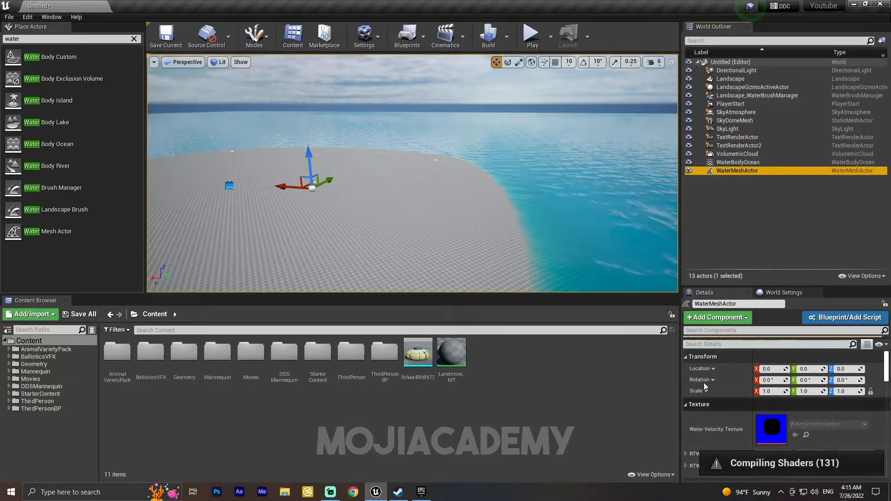
click(737, 162)
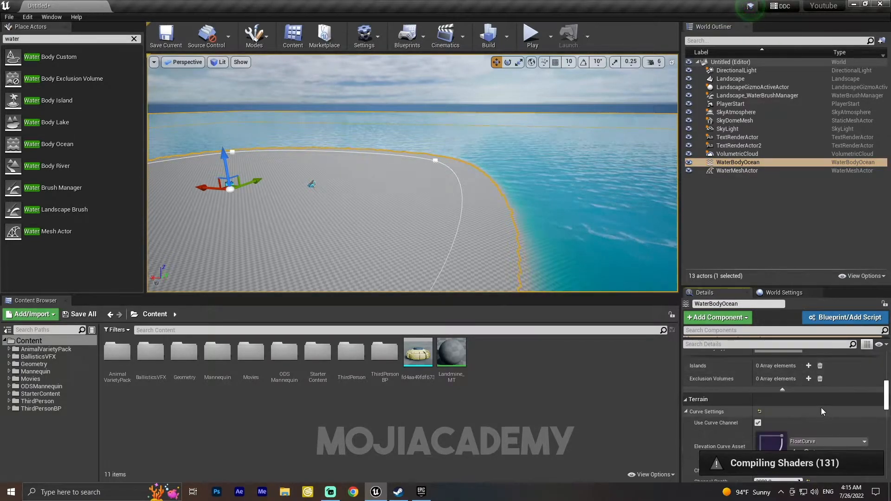
scroll(down, 3)
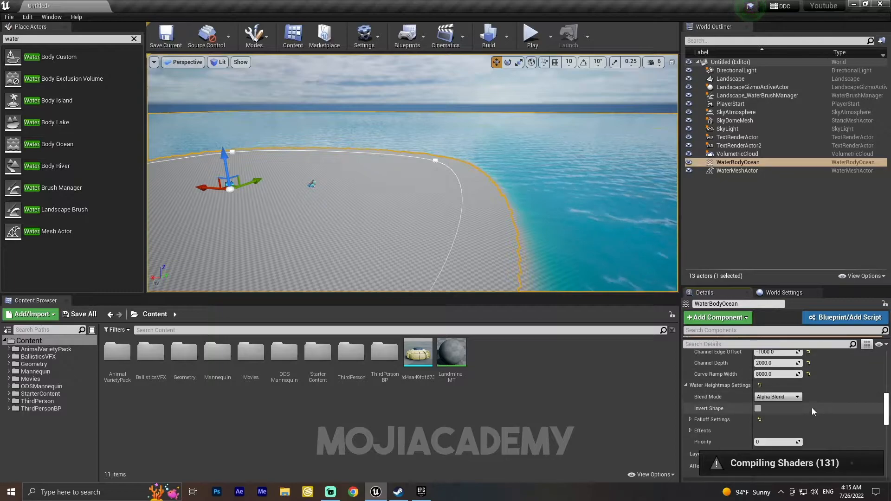
click(691, 431)
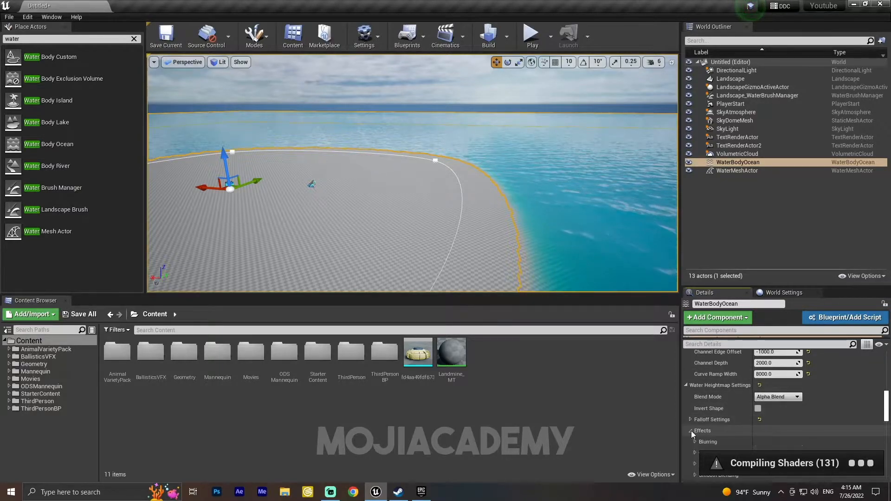
click(694, 431)
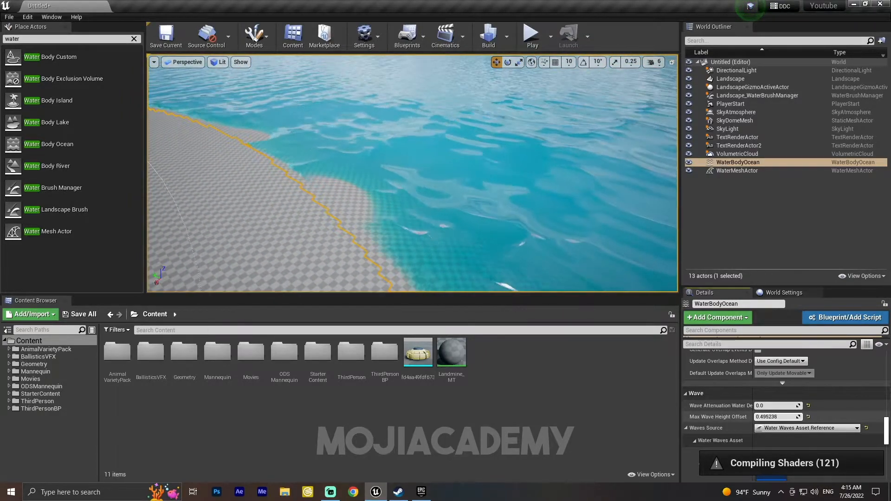
Step: Set Waves Source to Gerstner Water Waves and enter wave values 0.133333 and -3238.27417
text(-3.250015)
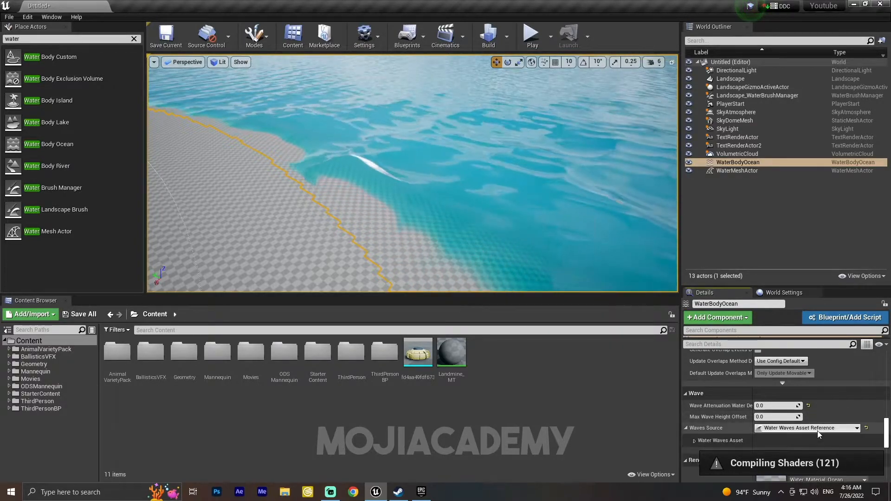
click(807, 427)
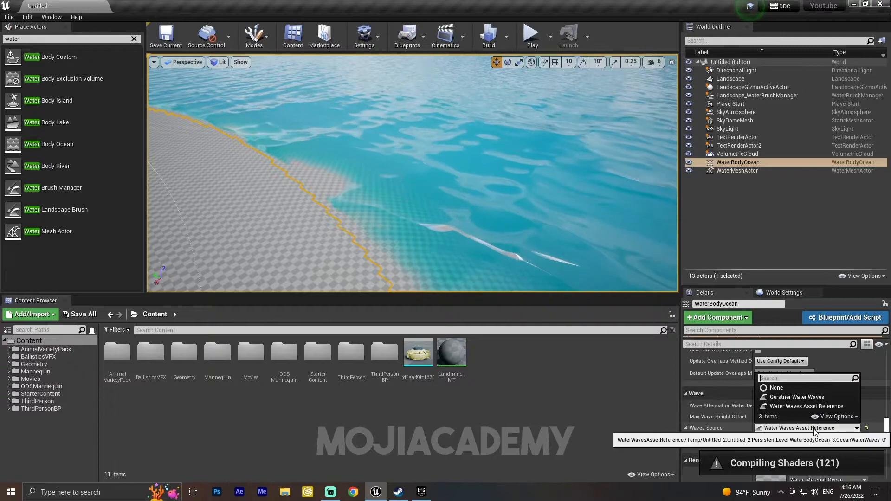
click(796, 396)
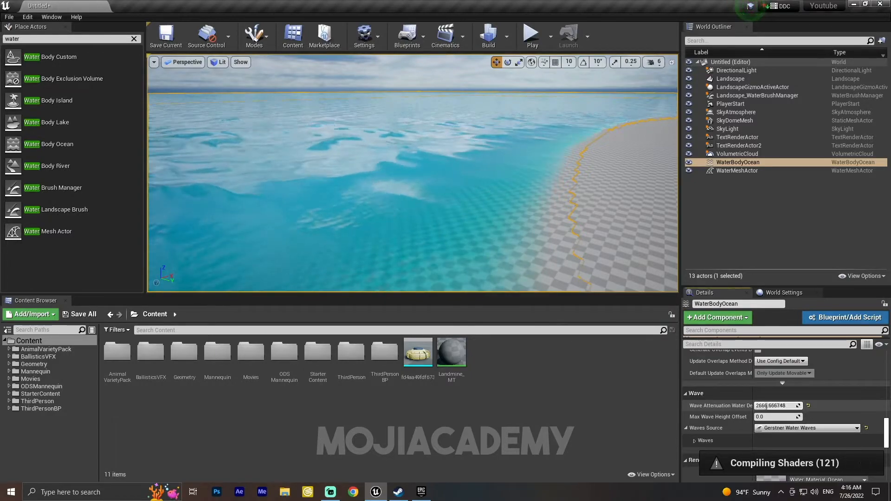
text(0.133333)
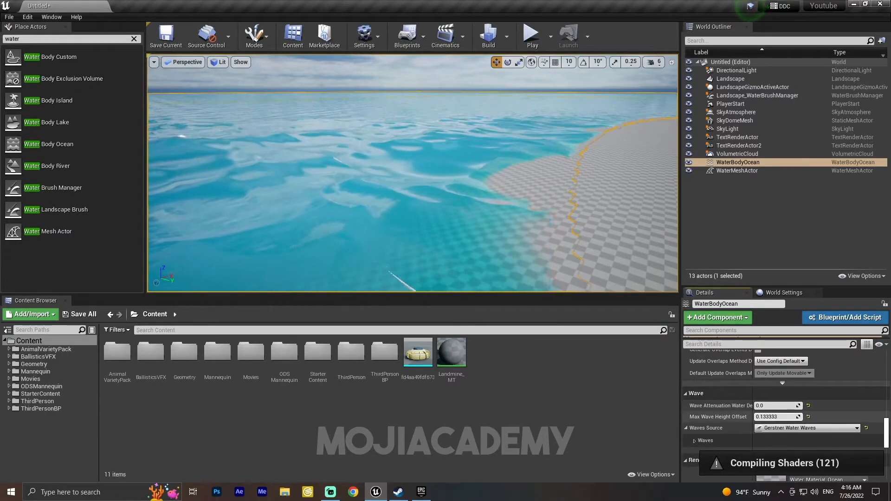
text(-3238.27417)
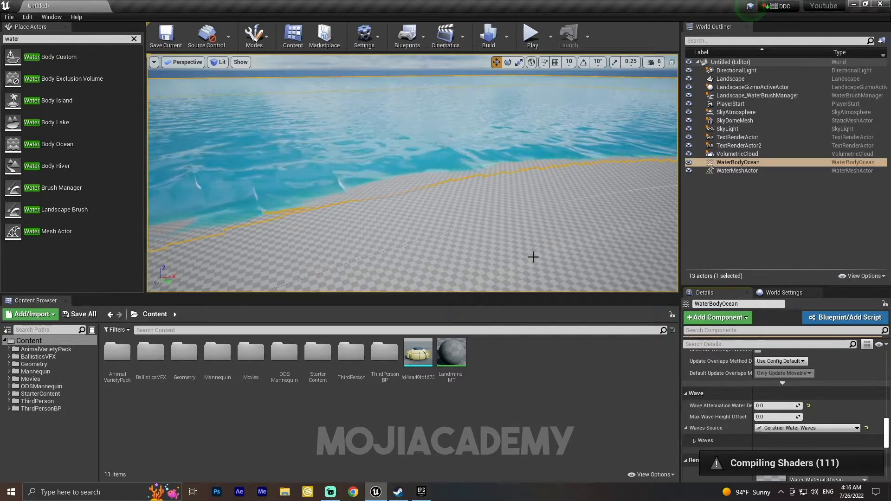
Step: Play from a spot on the landscape, then set Wave Attenuation Water Depth to 2048
right_click(532, 257)
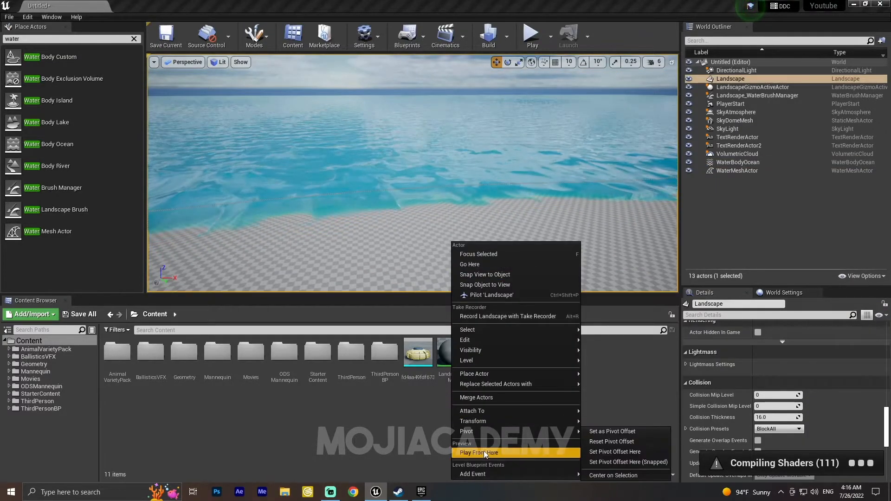
click(478, 452)
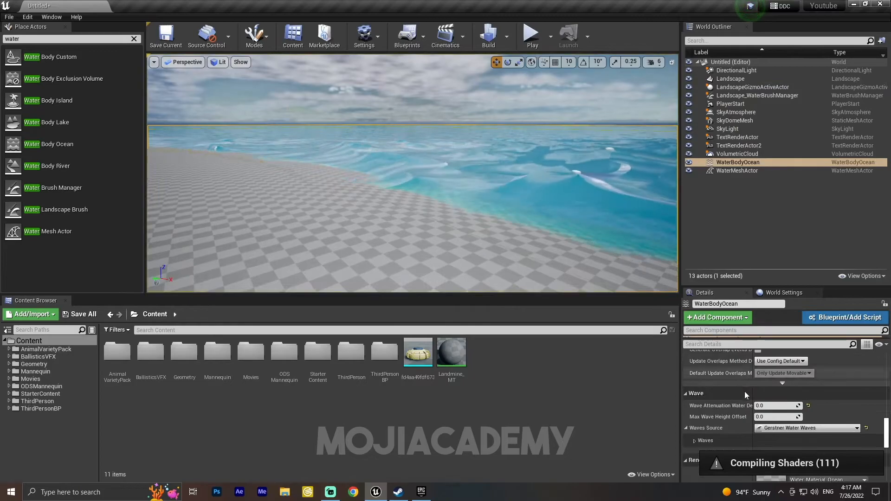
text(2048.0)
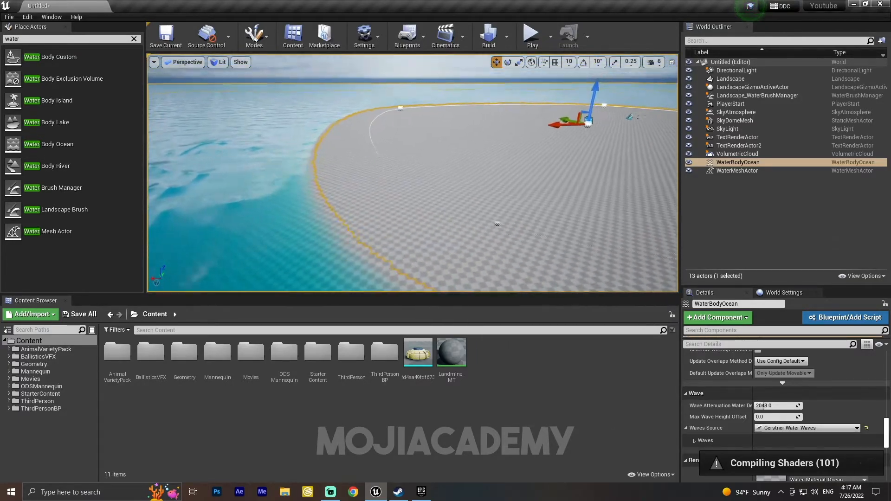
Step: Select the Landscape, assign it the Sand material, and fly closer to the island
click(730, 78)
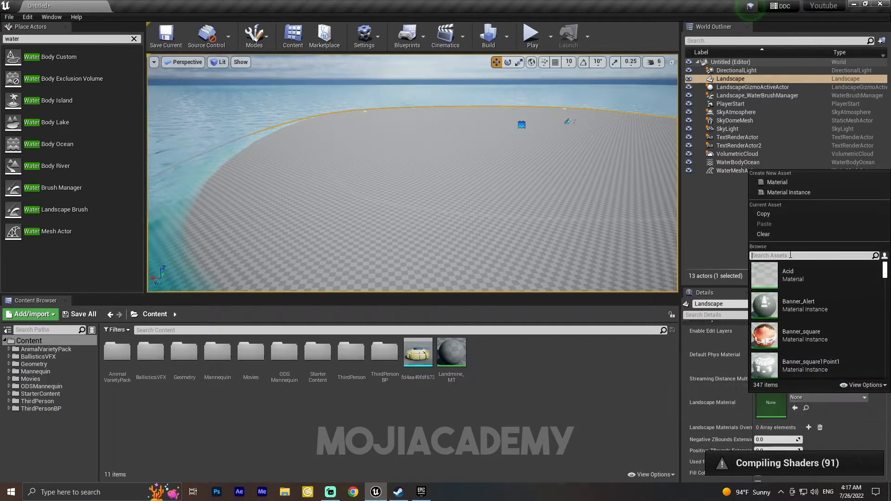
text(se)
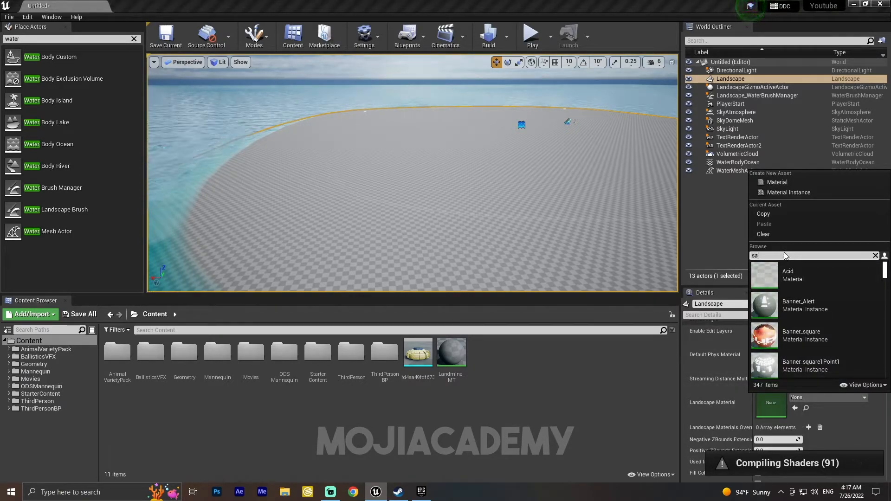
text(sand)
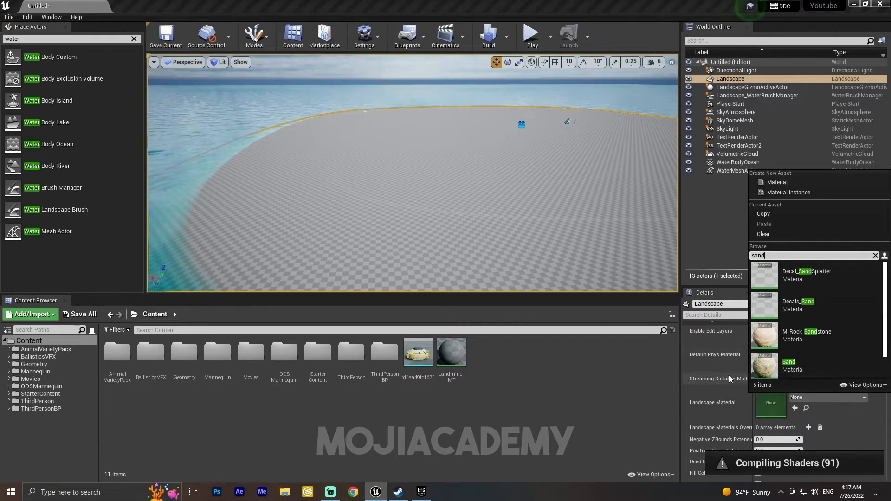
click(789, 364)
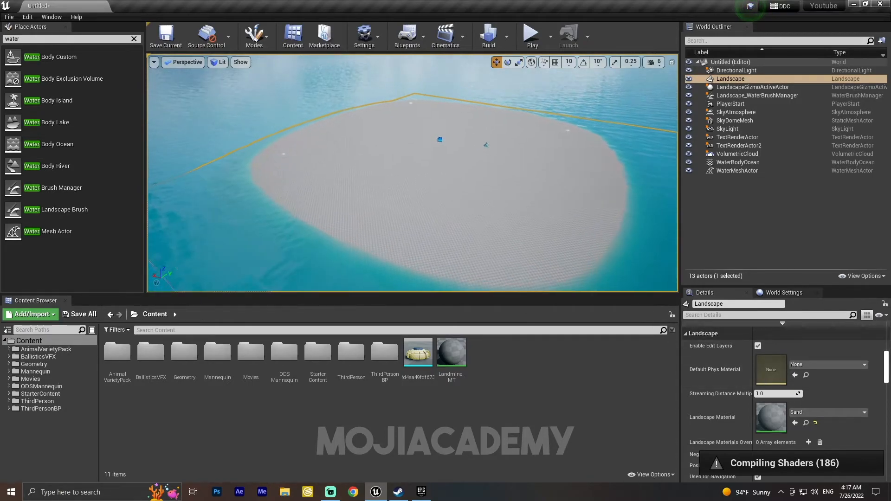
drag(440, 140, 482, 275)
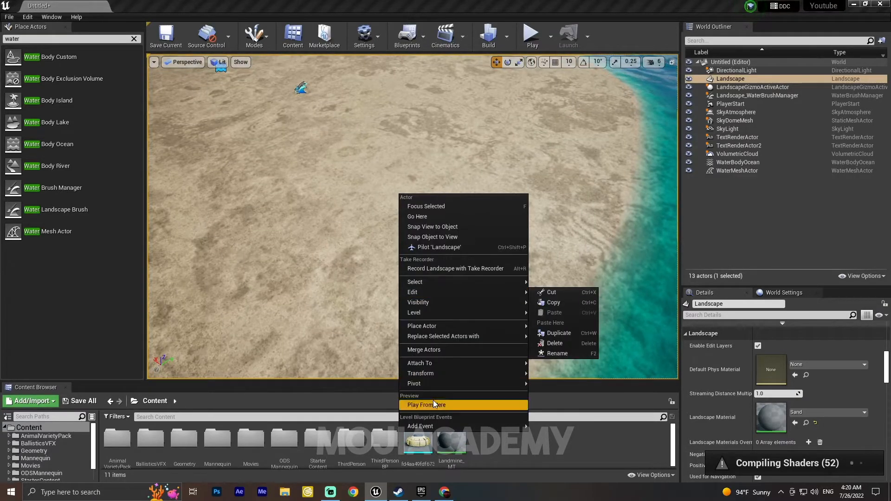
Step: Play from a spot on the sandy beach so the mannequin appears beside the ocean
click(426, 405)
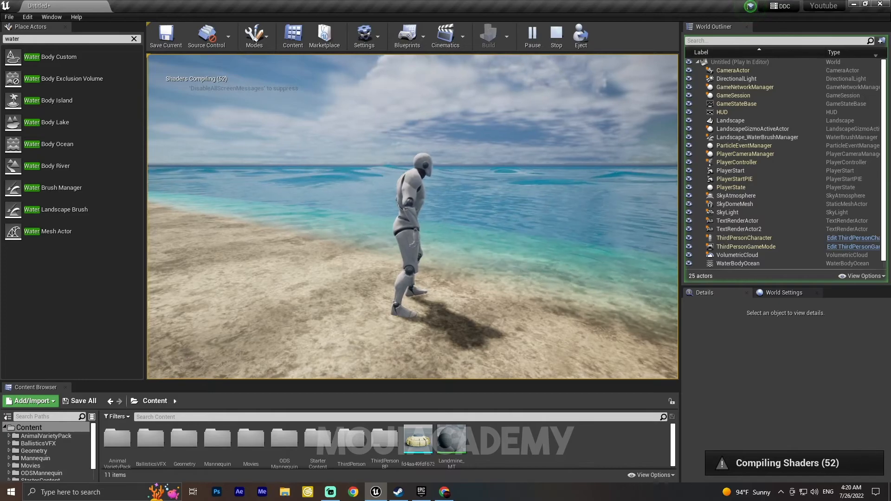
click(445, 251)
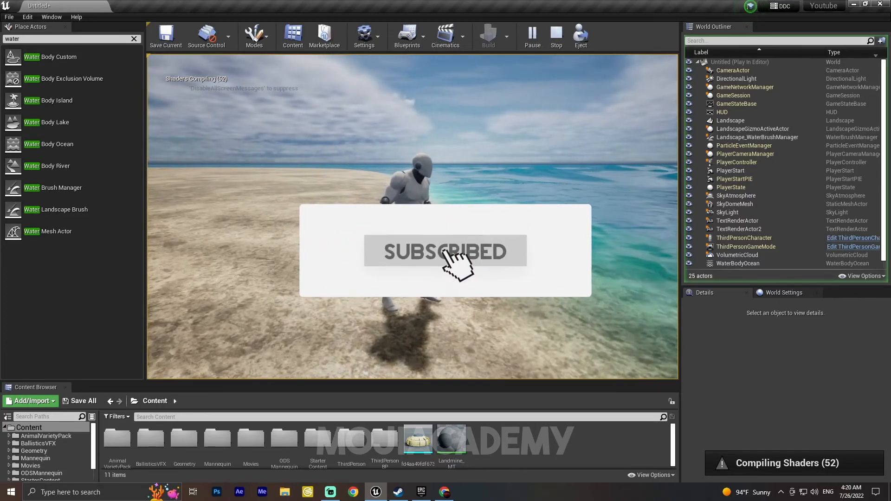